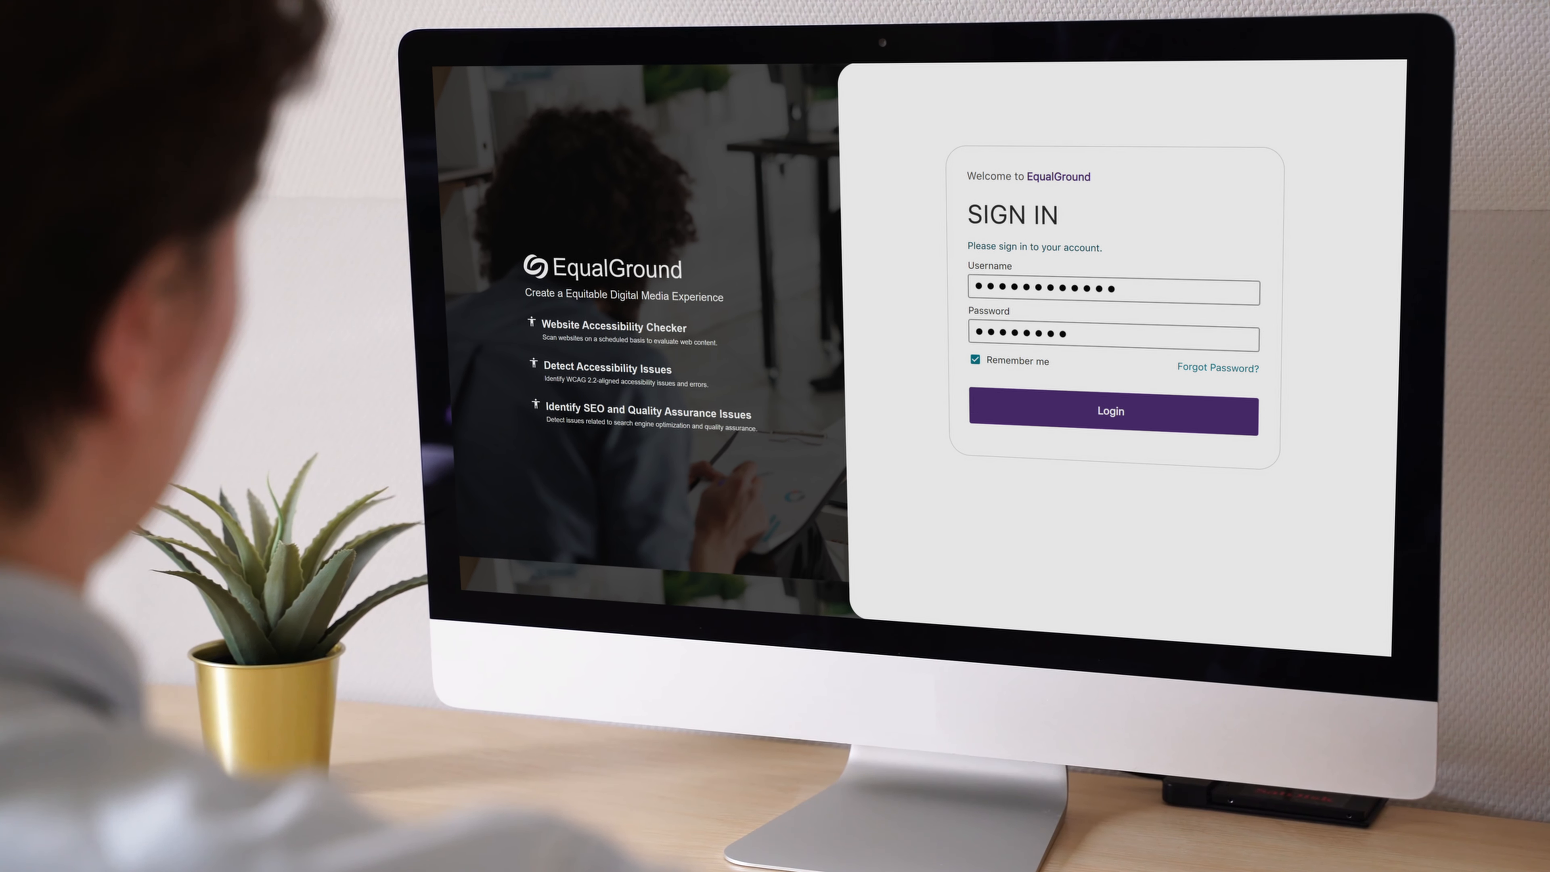
# - Sign in and view the completed scan summary with page counts and five category scores
pyautogui.click(1109, 411)
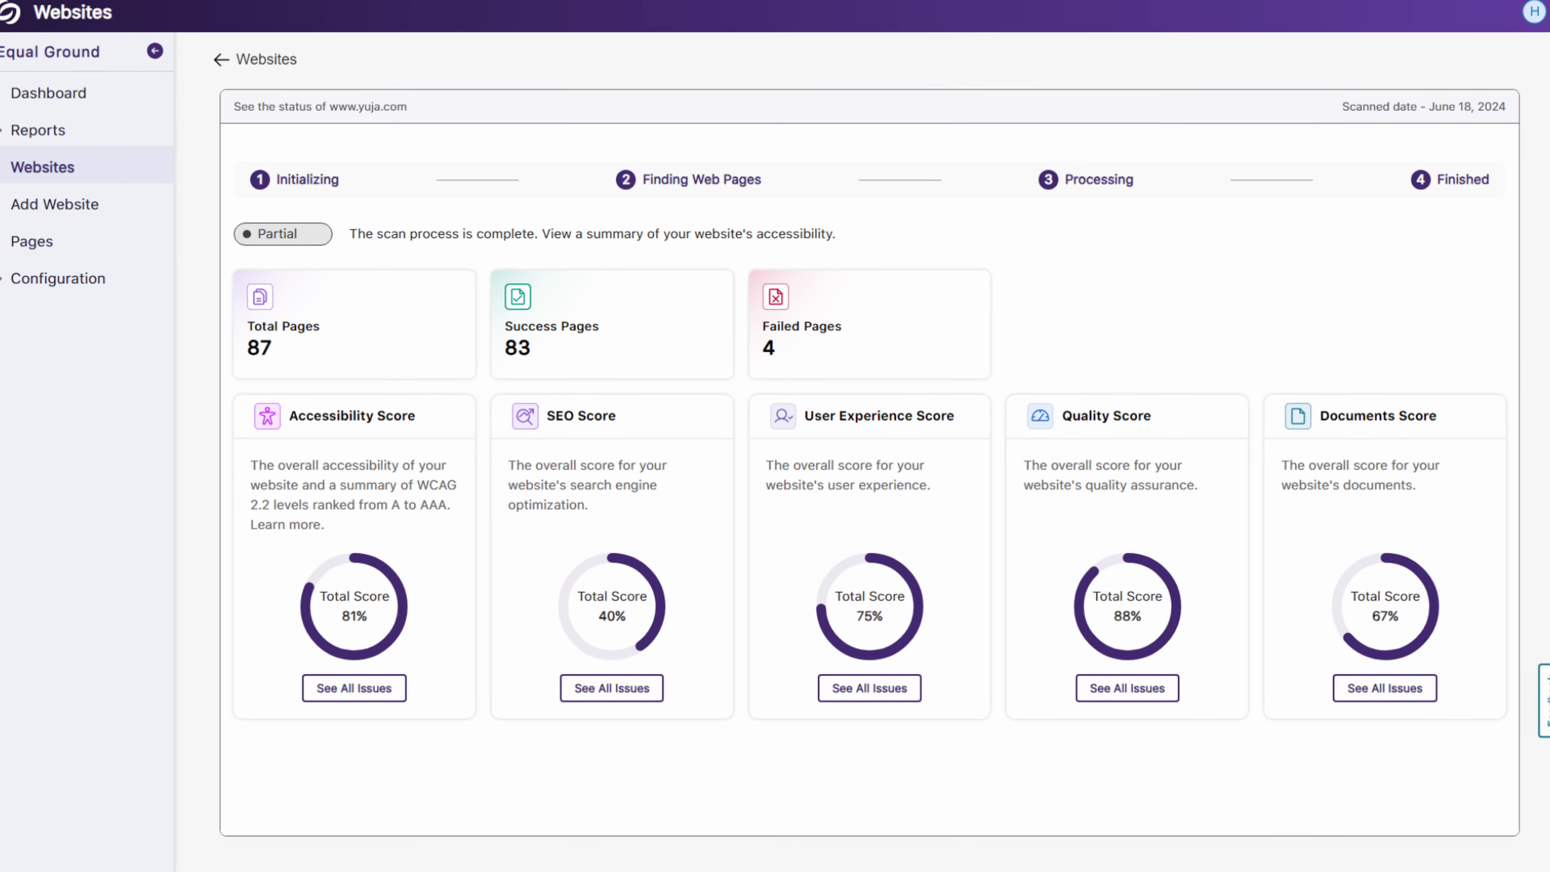
# - Scroll through the ADA.gov small entity compliance guide on web content accessibility
pyautogui.scroll(3)
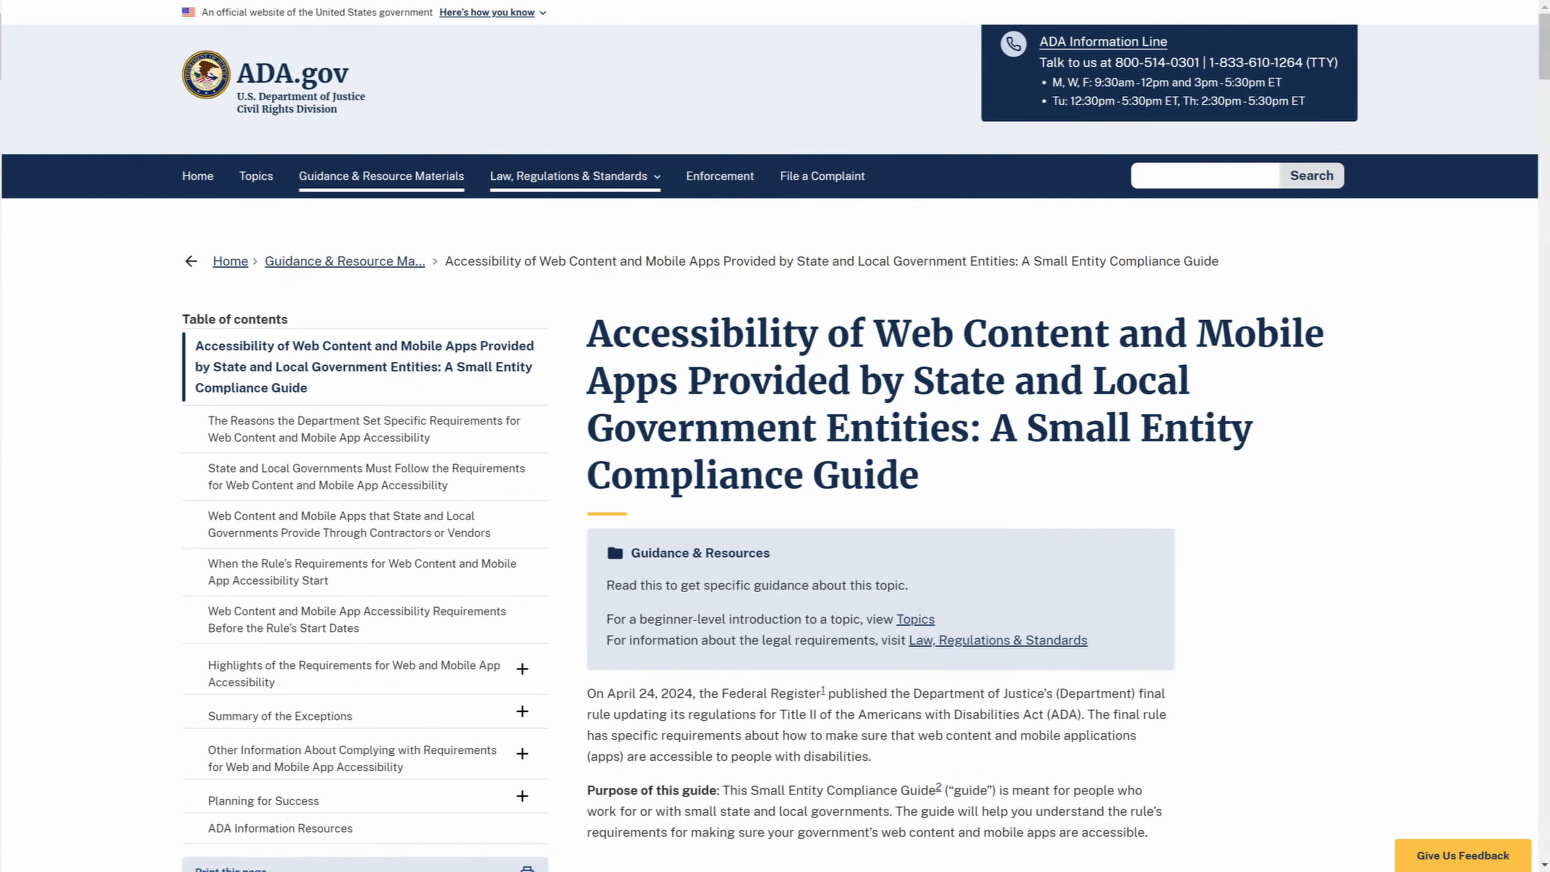
pyautogui.scroll(-3)
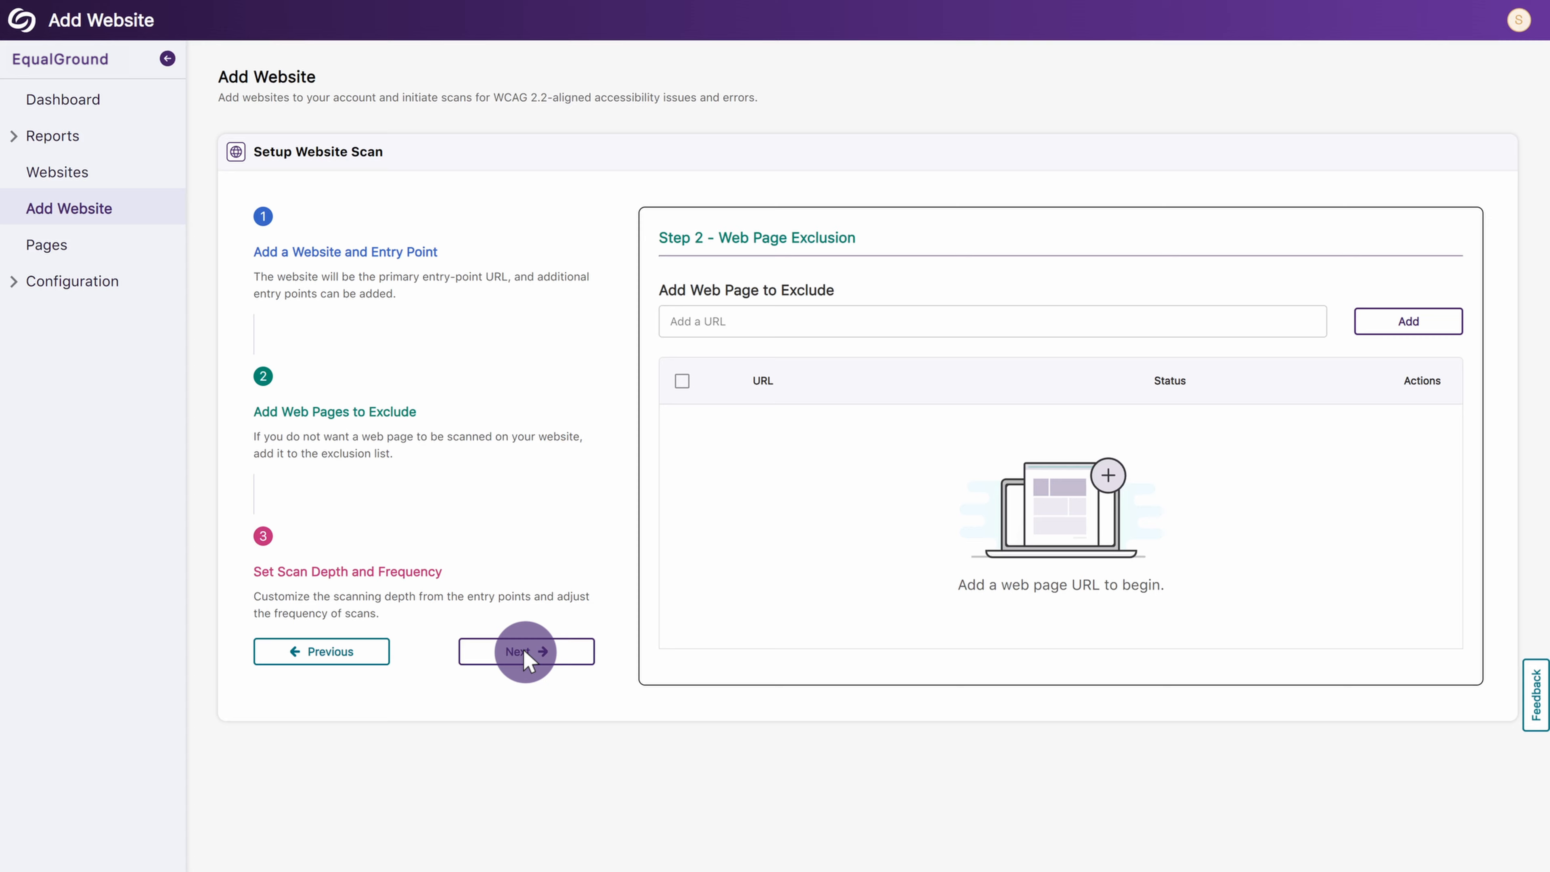
pyautogui.write('www.MyEnterpriseSite.com/support')
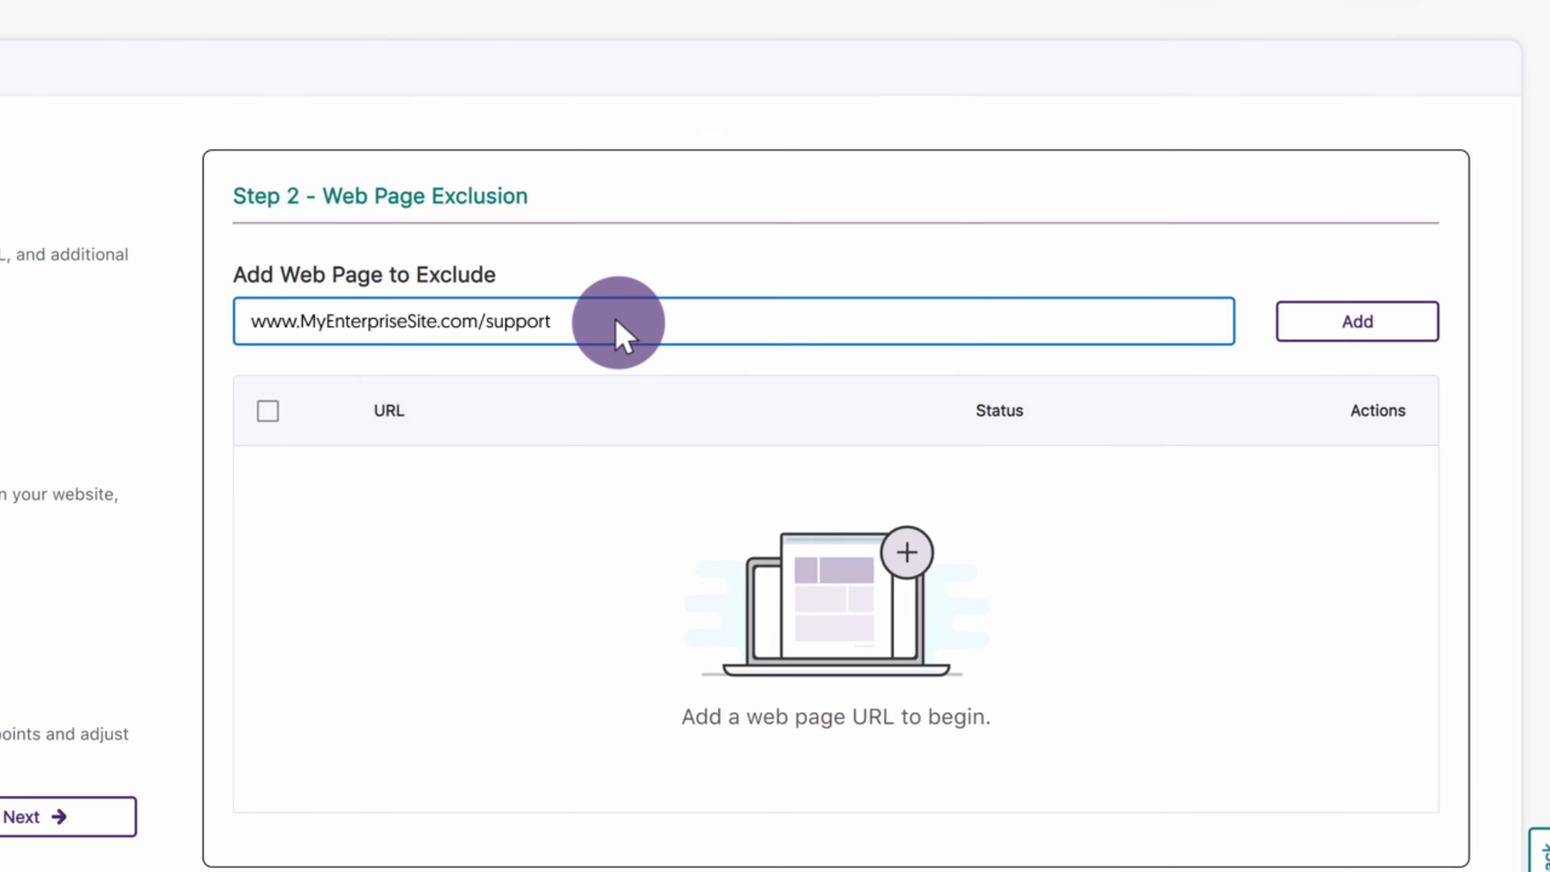
pyautogui.click(1356, 320)
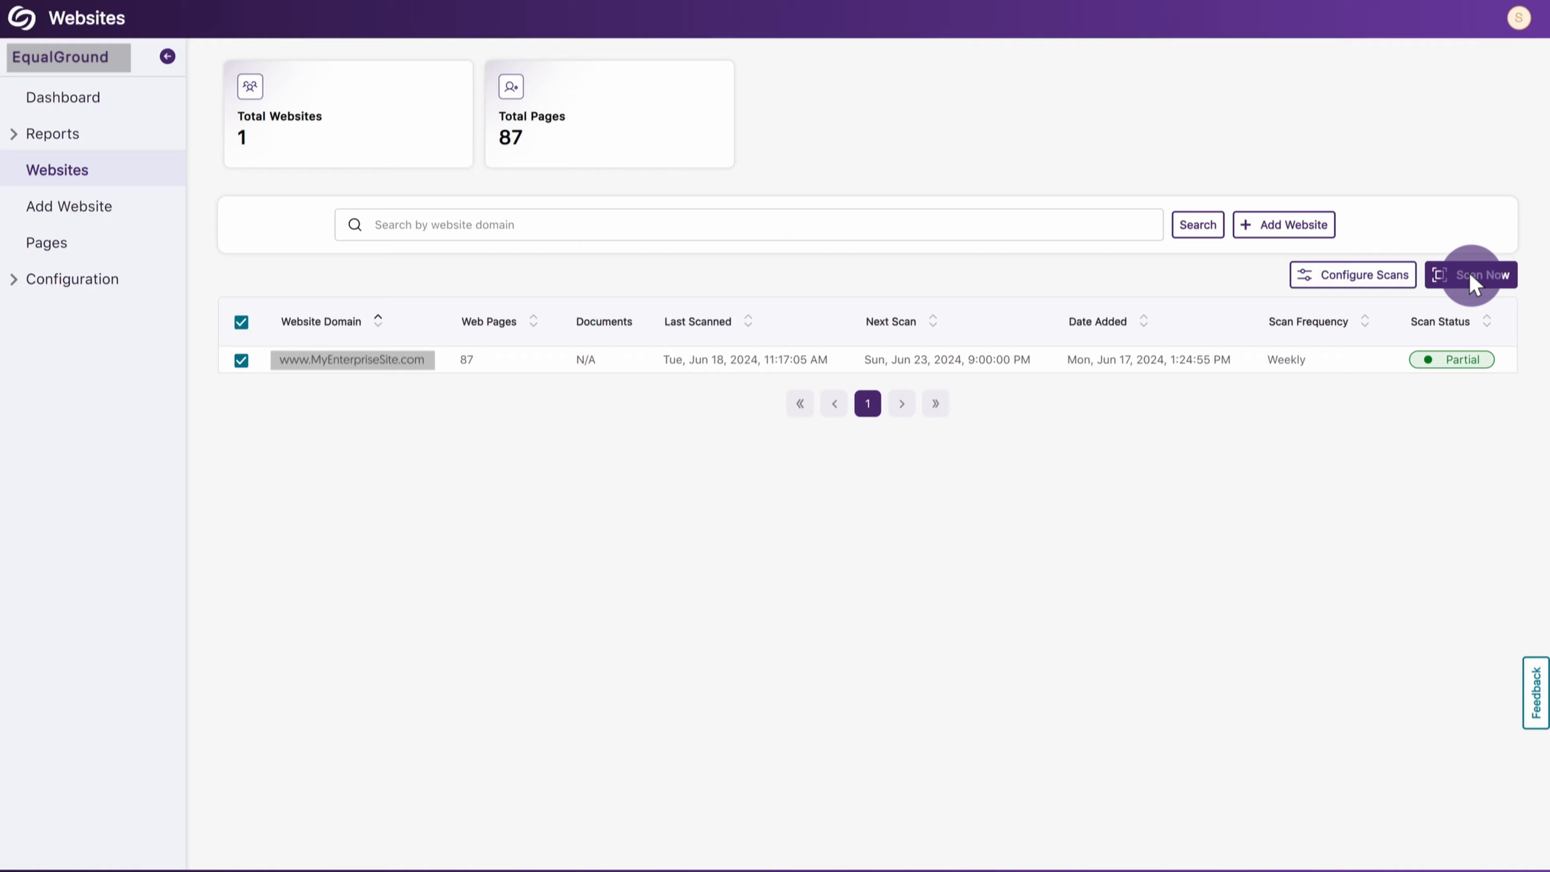
# - Rescan MyEnterpriseSite.com and view a scanned page with its 84% score and 704 issues
pyautogui.click(1472, 273)
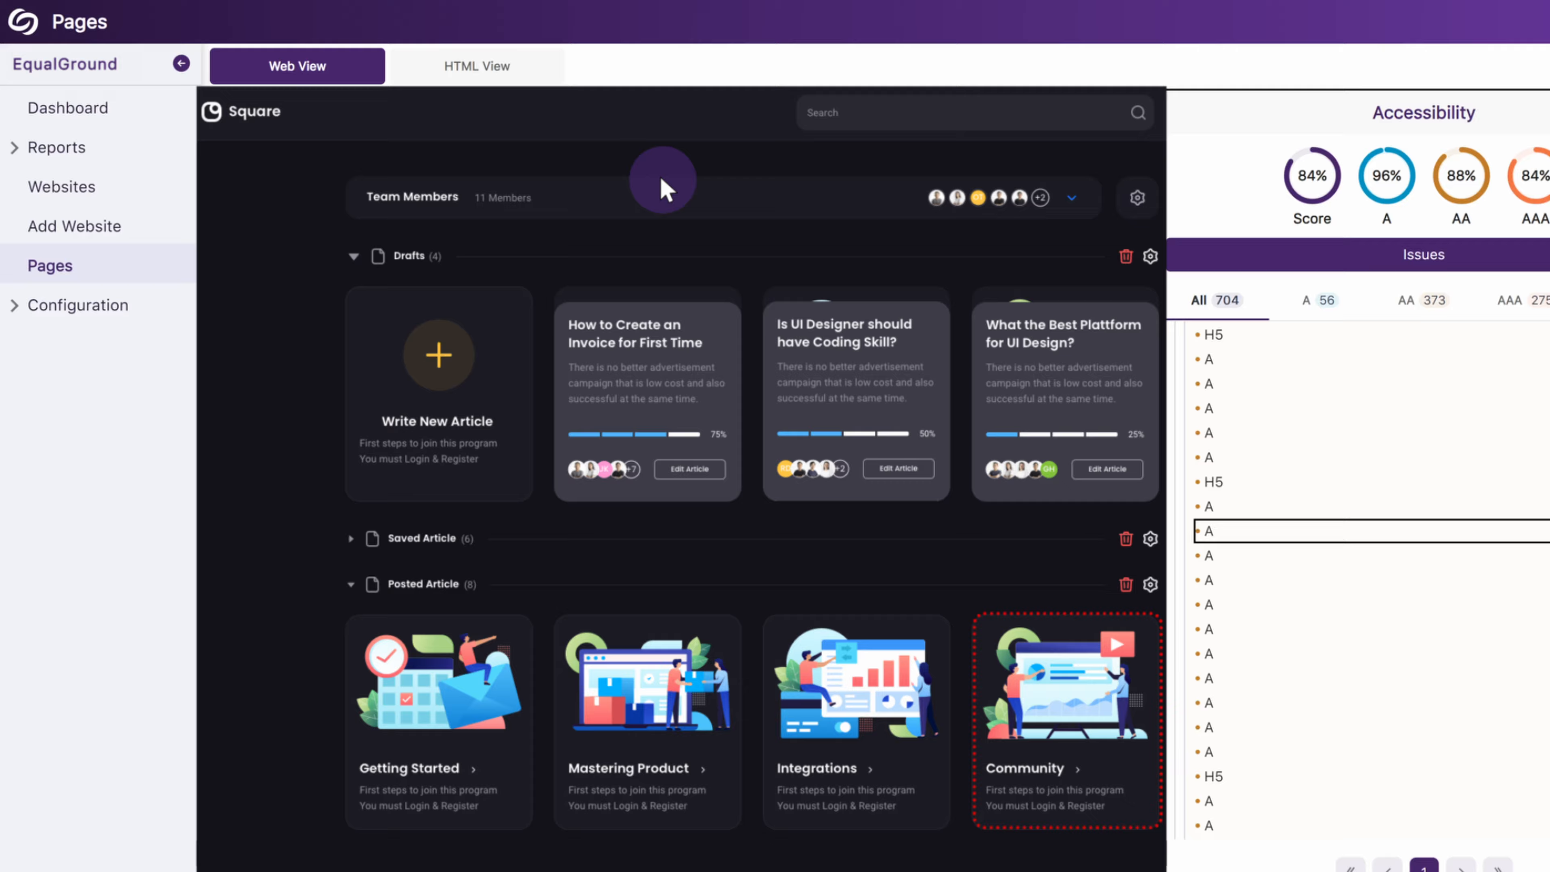
# - Show the dashboard with 40% total scores across the five categories
pyautogui.click(477, 65)
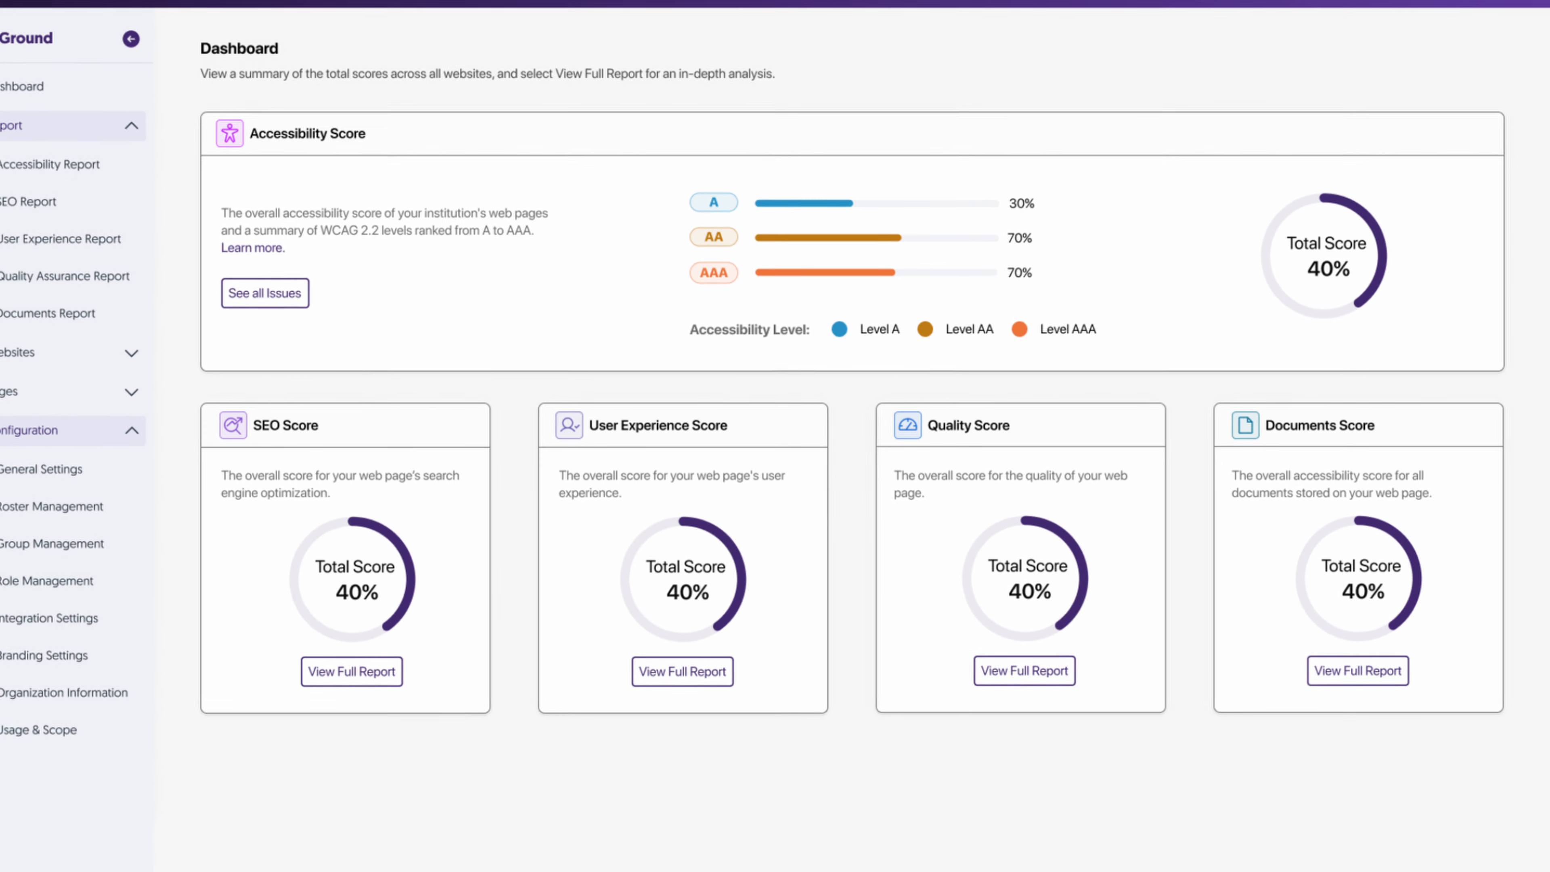
# - Sign in, go to Role Management and start a new role, focusing its blank name field
pyautogui.scroll(3)
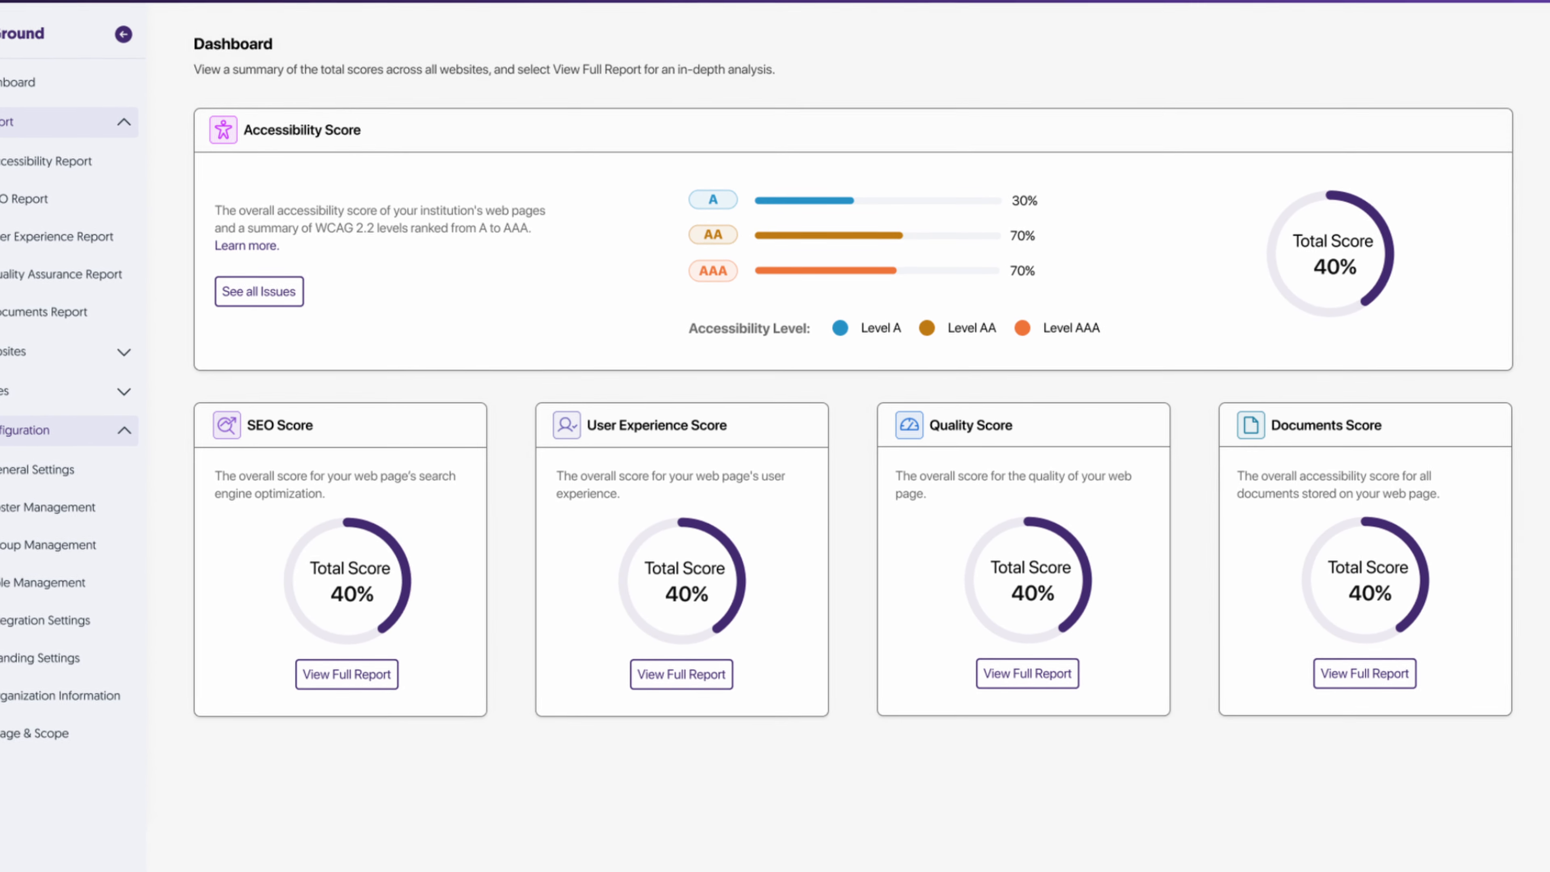
pyautogui.click(49, 168)
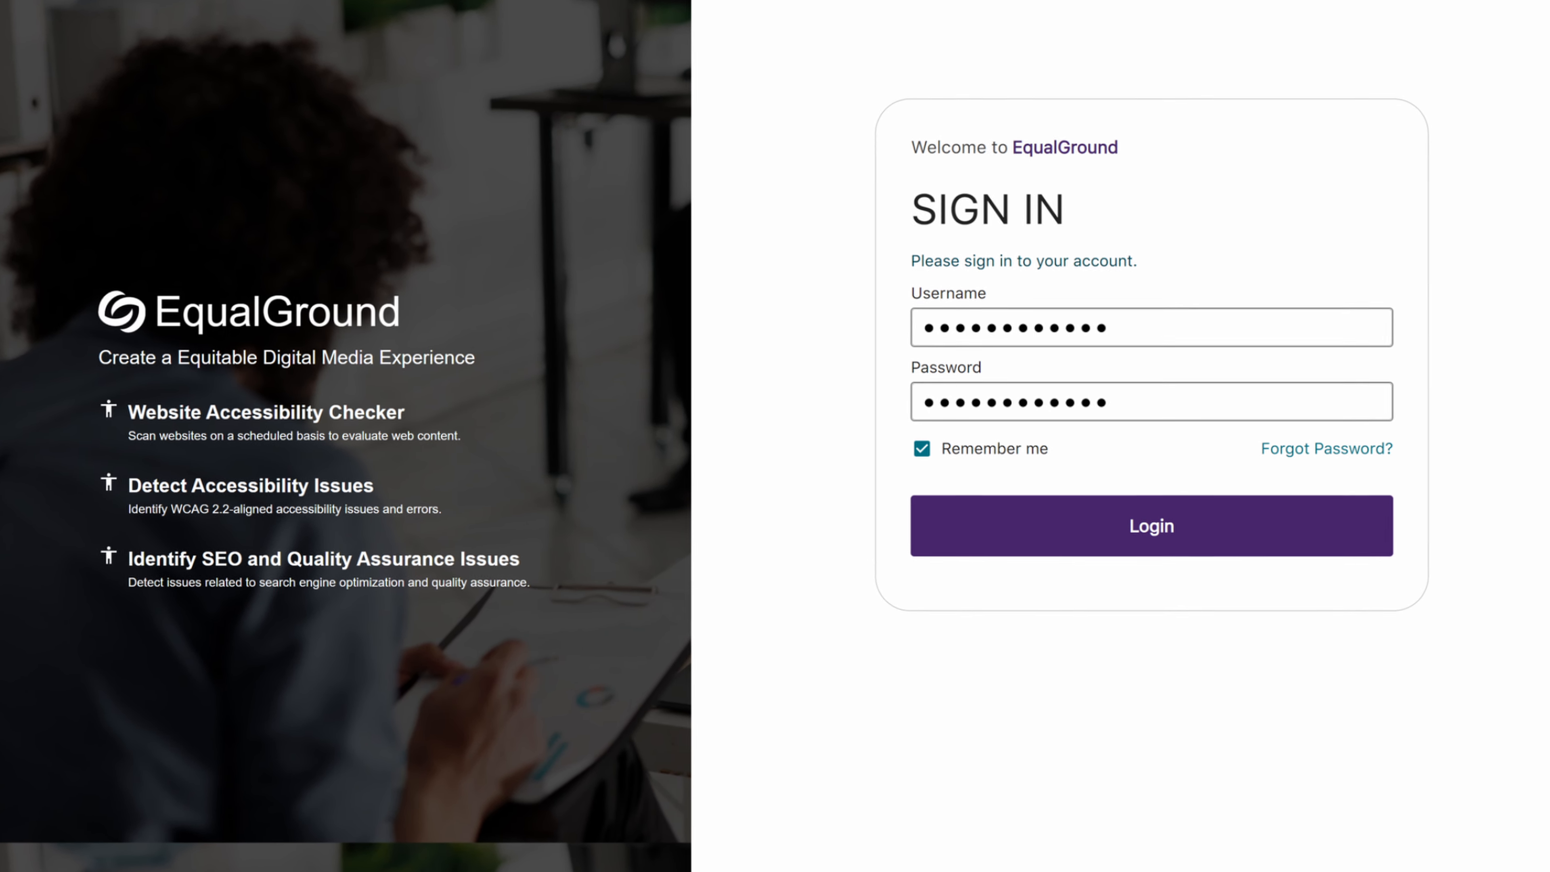
pyautogui.click(1151, 525)
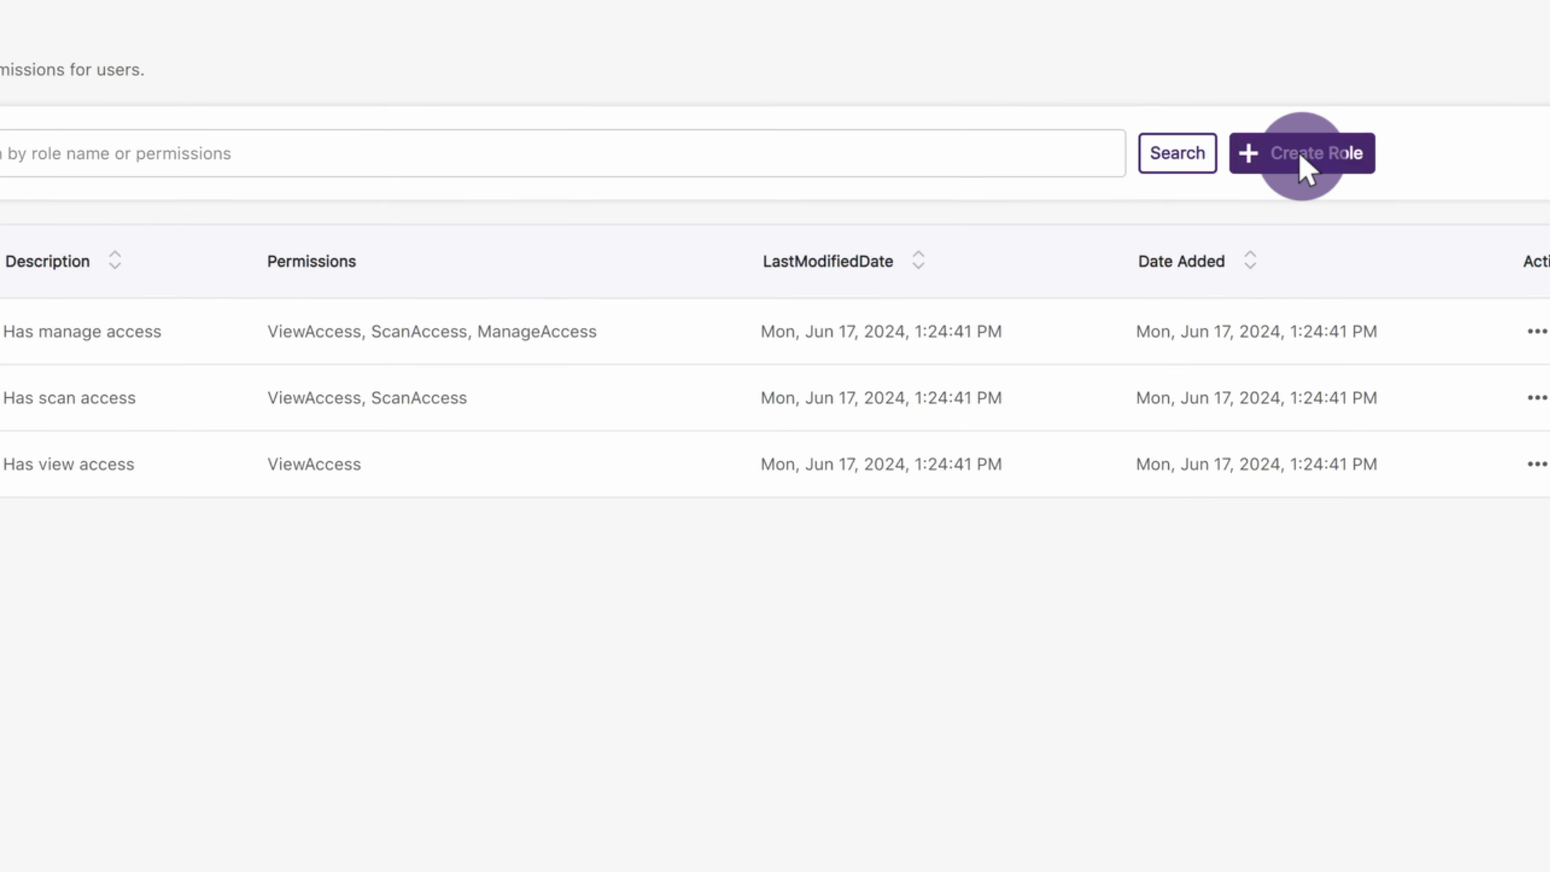
pyautogui.click(1302, 153)
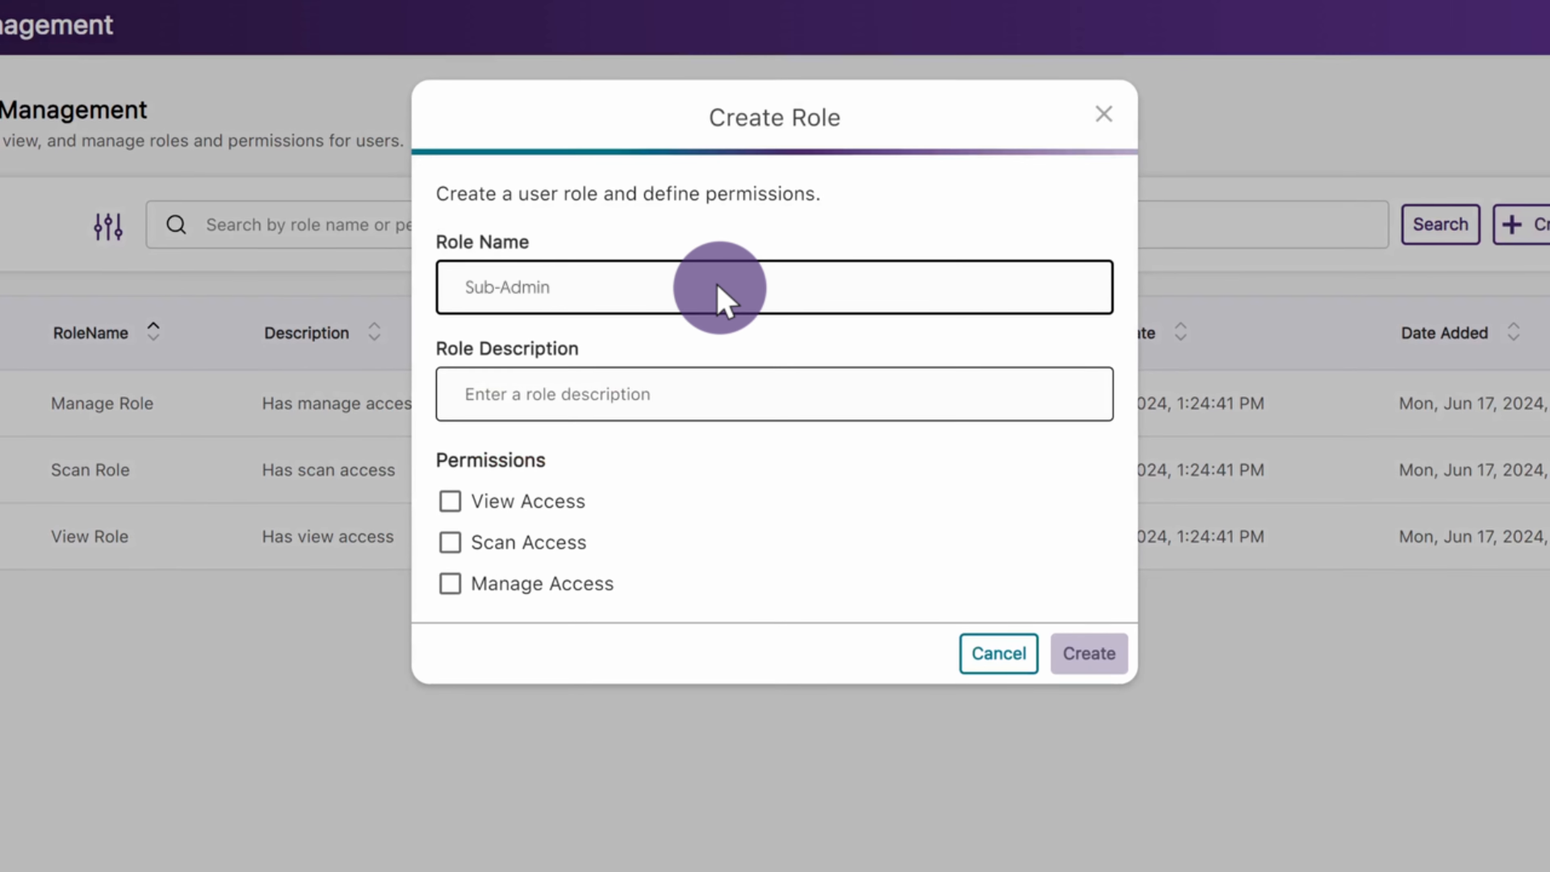